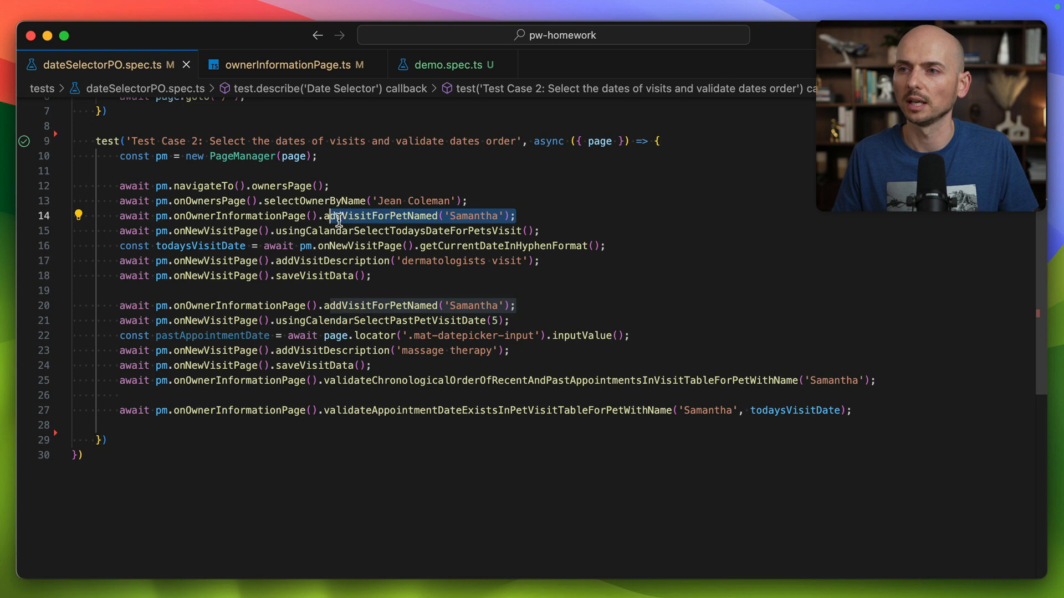
mouse_move(560, 293)
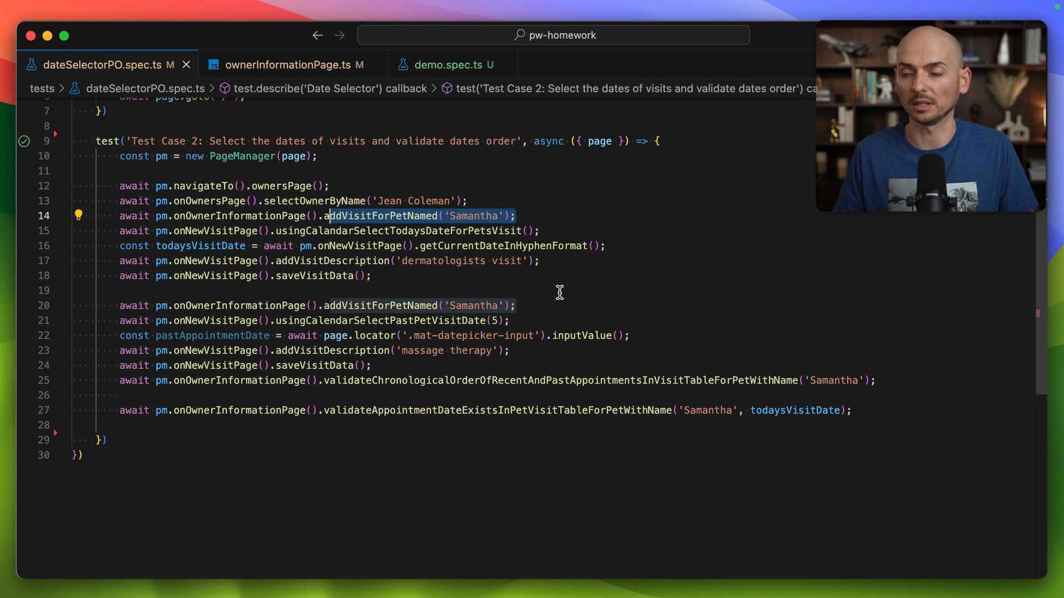
mouse_move(384, 276)
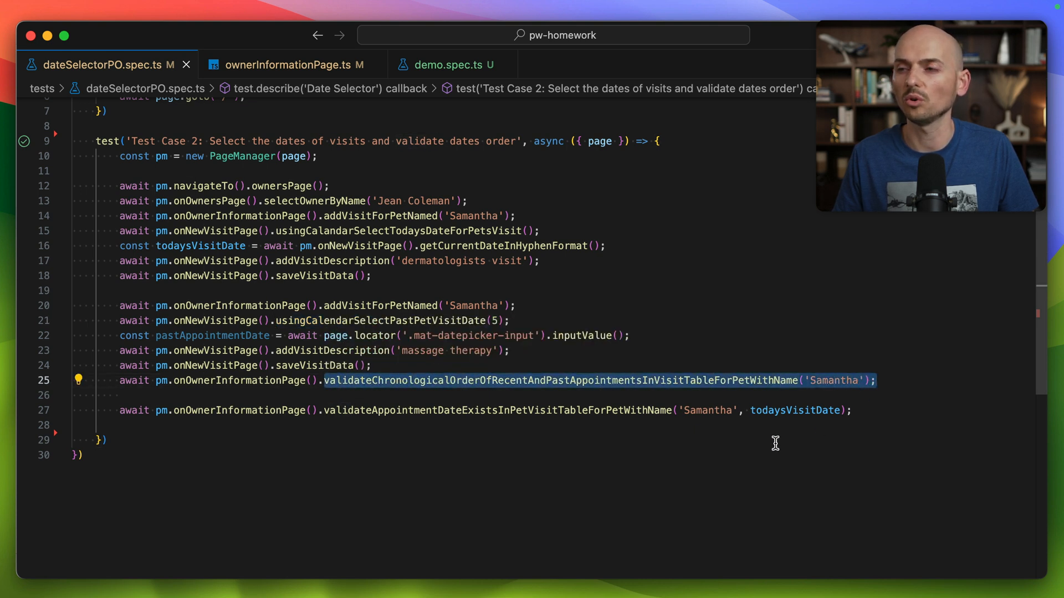
mouse_move(475, 417)
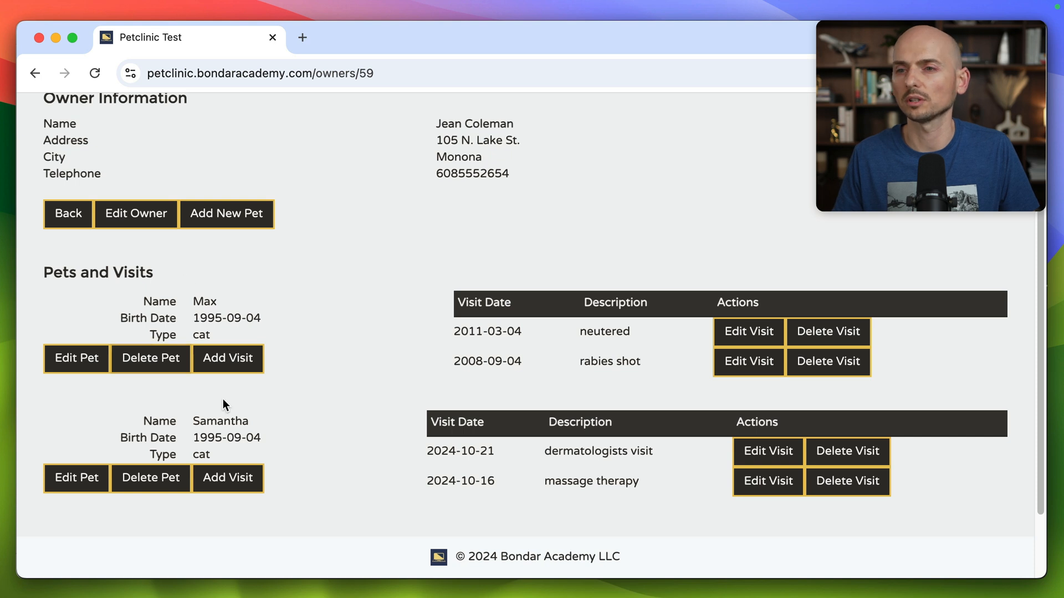
Scroll to Samantha's visits and select the 2024-10-21 visit date
scroll("down", 3)
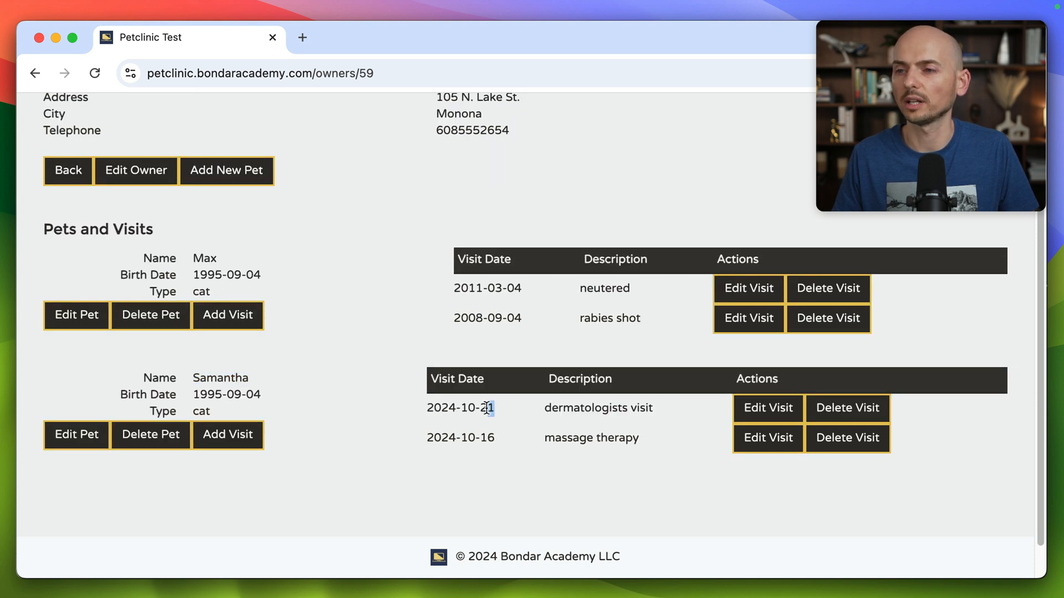
double_click(460, 408)
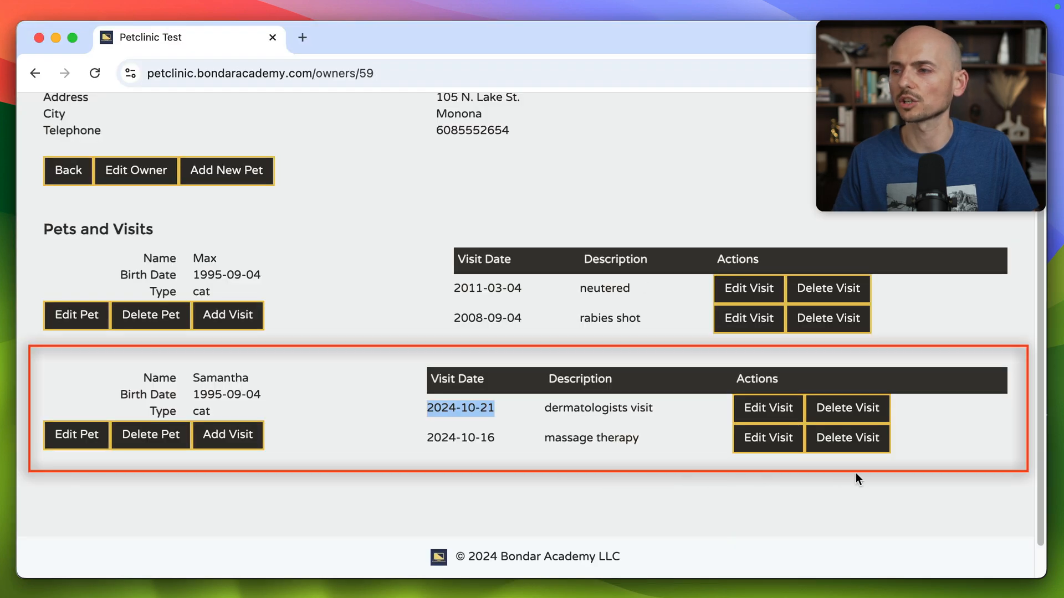
mouse_move(868, 479)
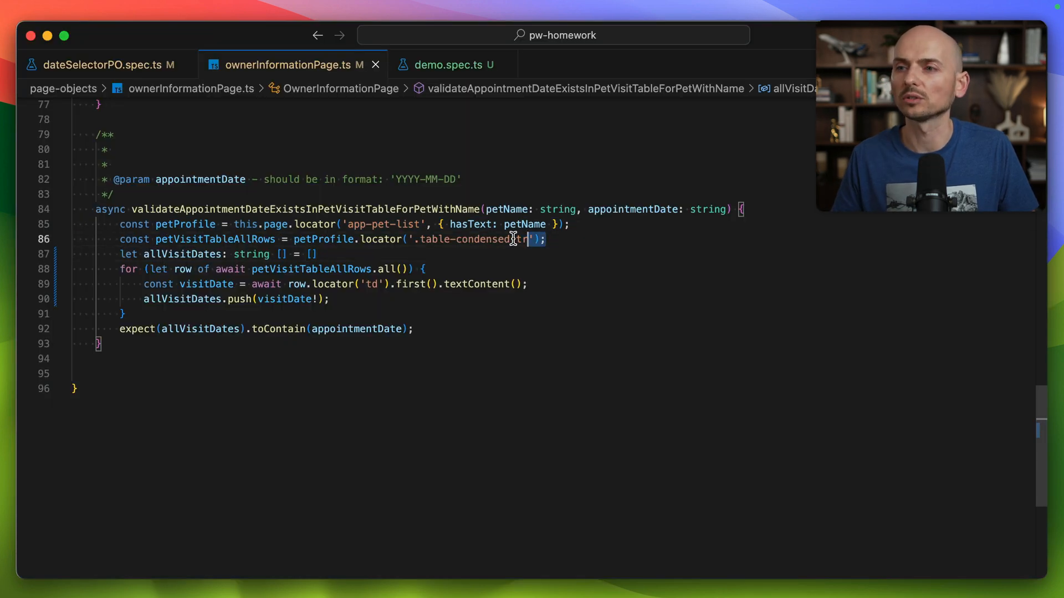
double_click(472, 239)
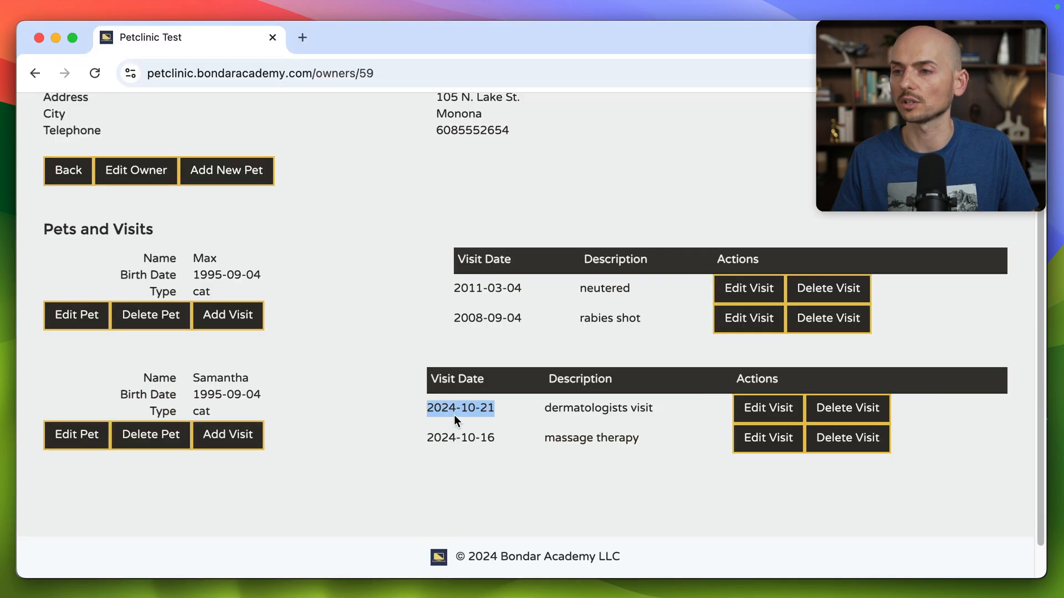
mouse_move(515, 445)
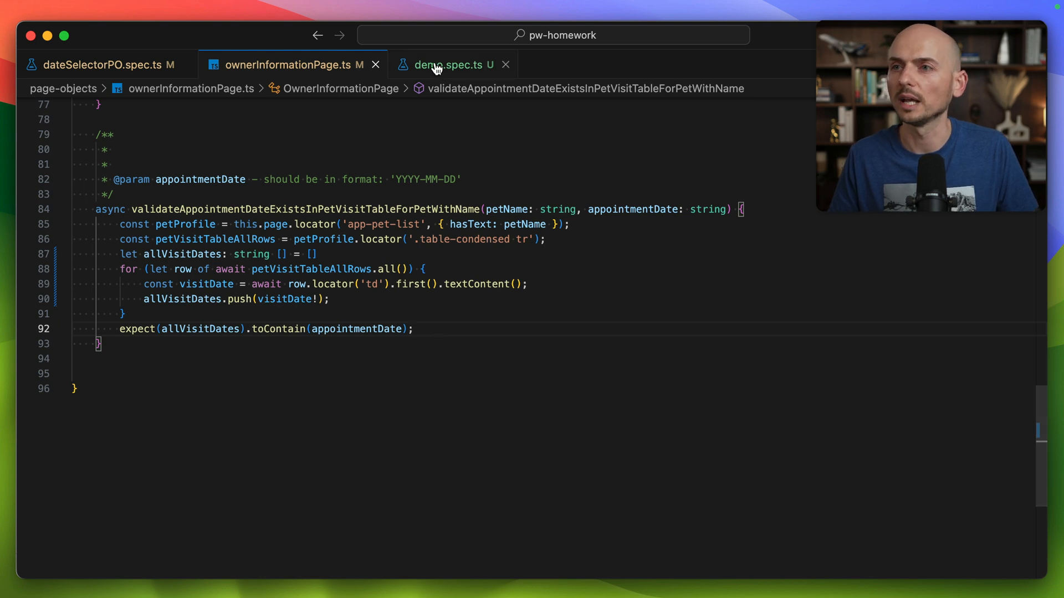
Run the validate test from demo.spec.ts in Playwright UI
left_click(450, 64)
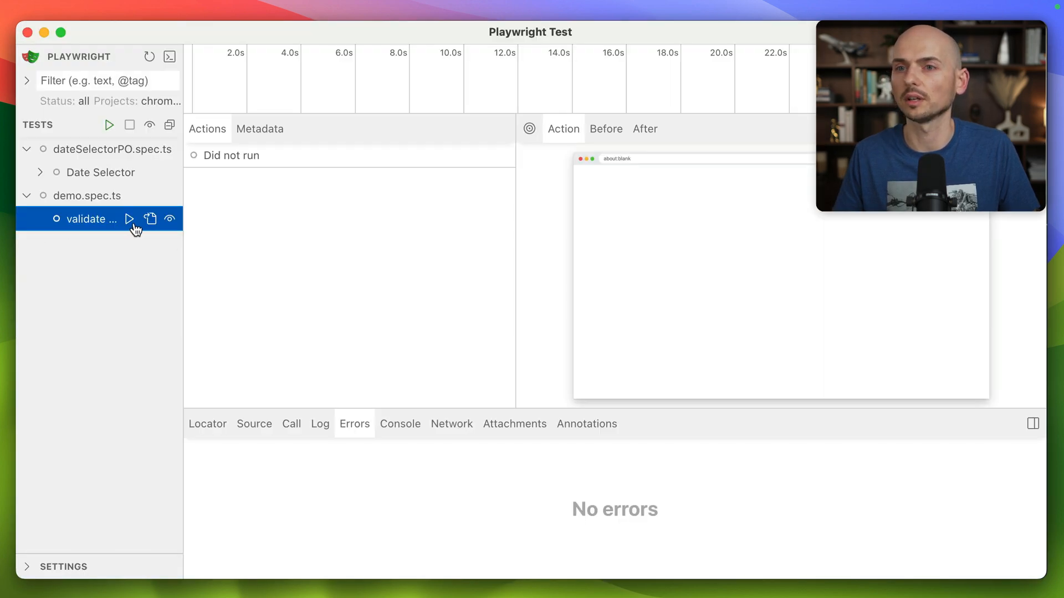
left_click(129, 218)
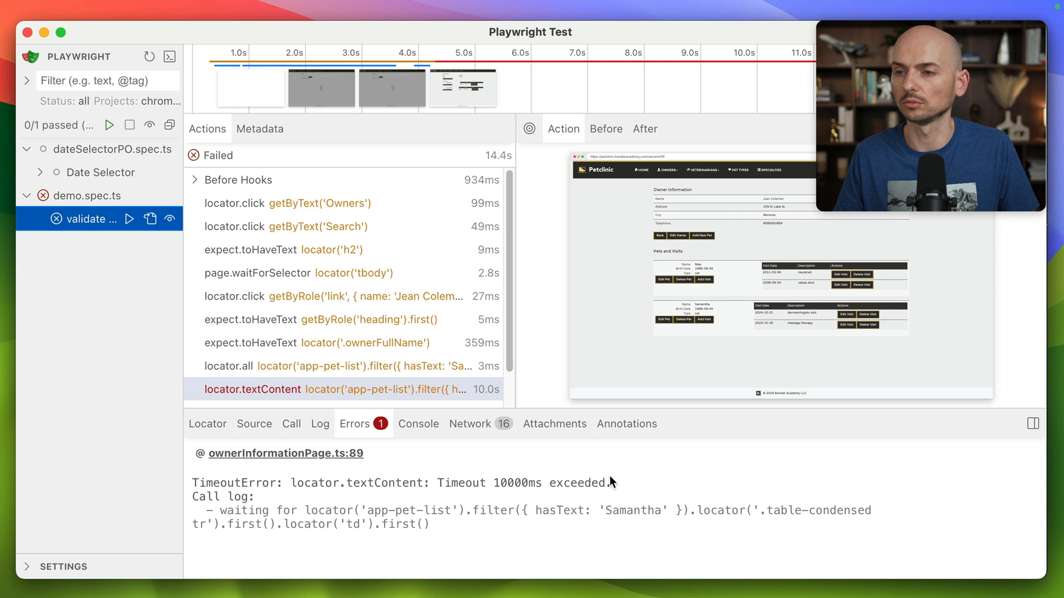
Read the TimeoutError message and the locator('td') step in the call log
left_click_drag(425, 483, 611, 483)
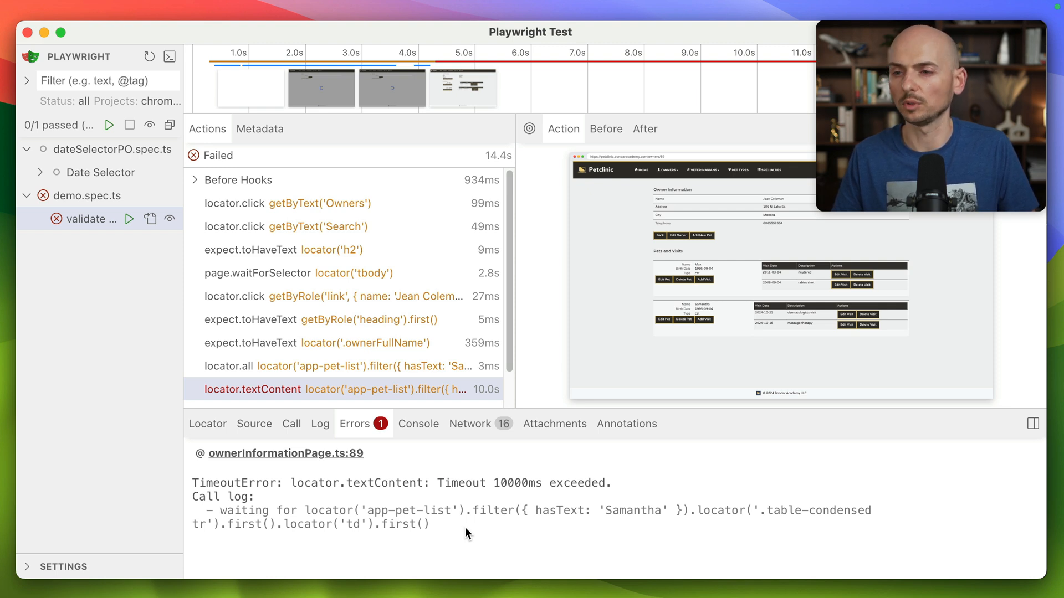
double_click(387, 511)
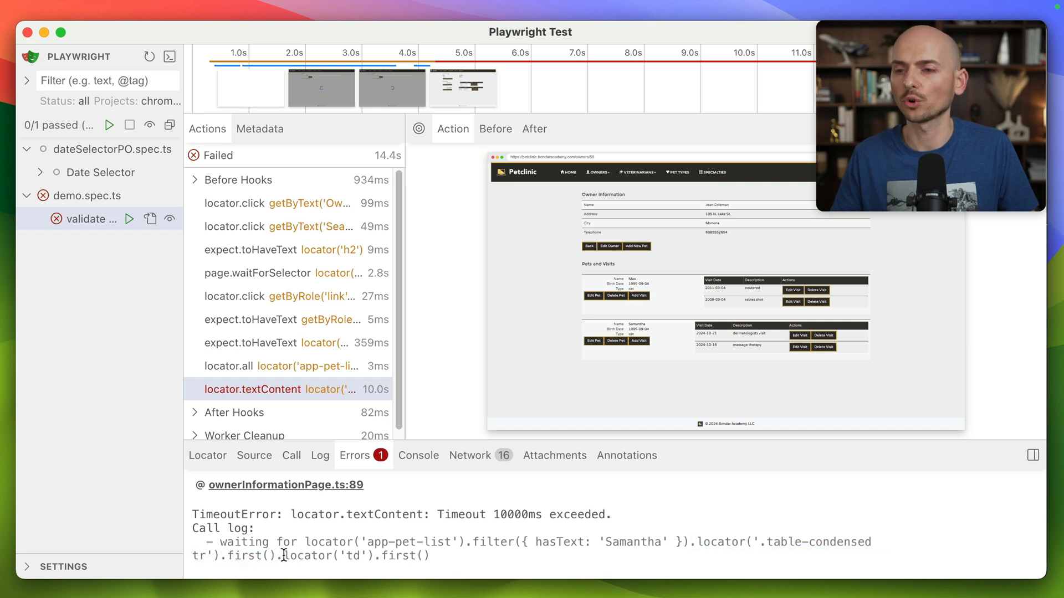
double_click(317, 556)
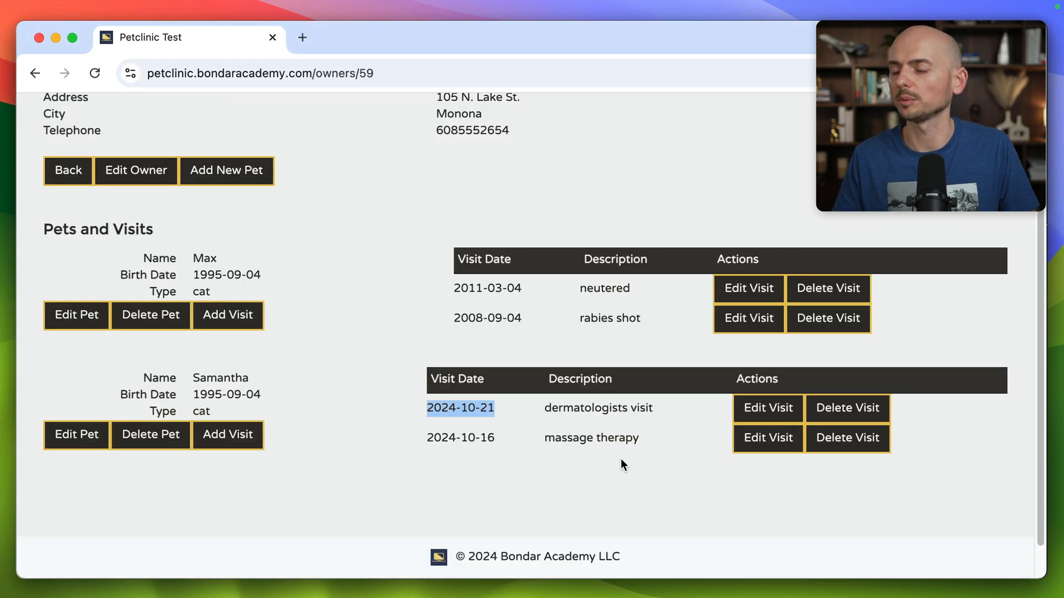
Inspect the 2024-10-21 date's markup and scroll through the visit table in DevTools
right_click(460, 408)
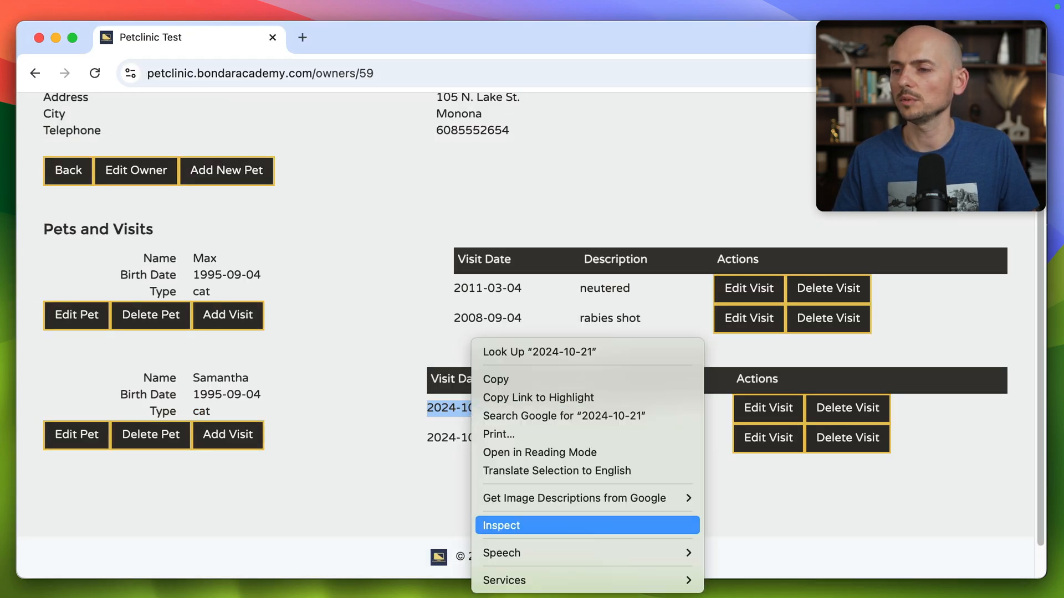
left_click(502, 525)
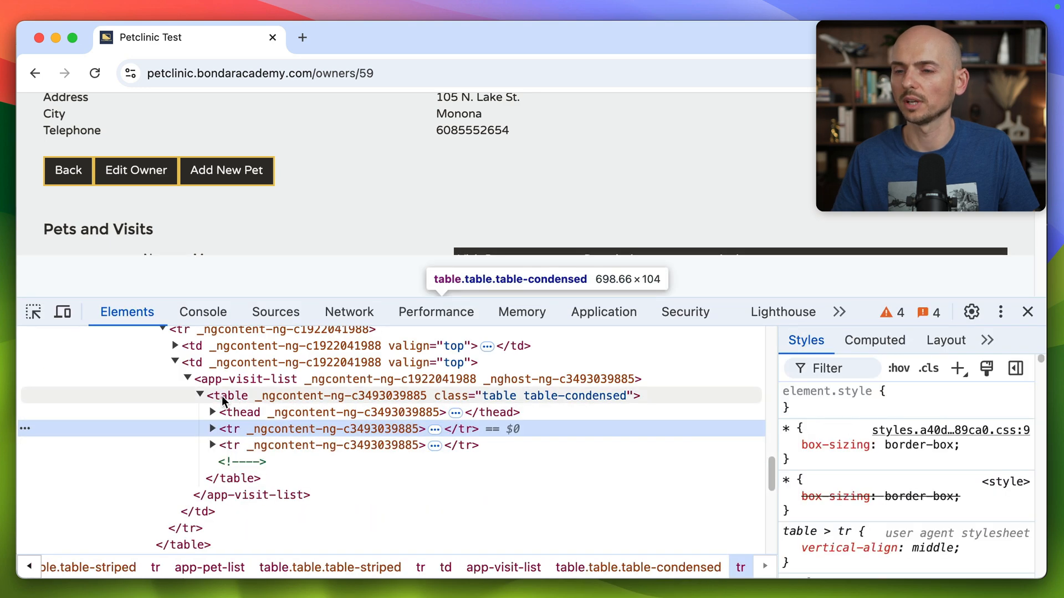
scroll("down", 3)
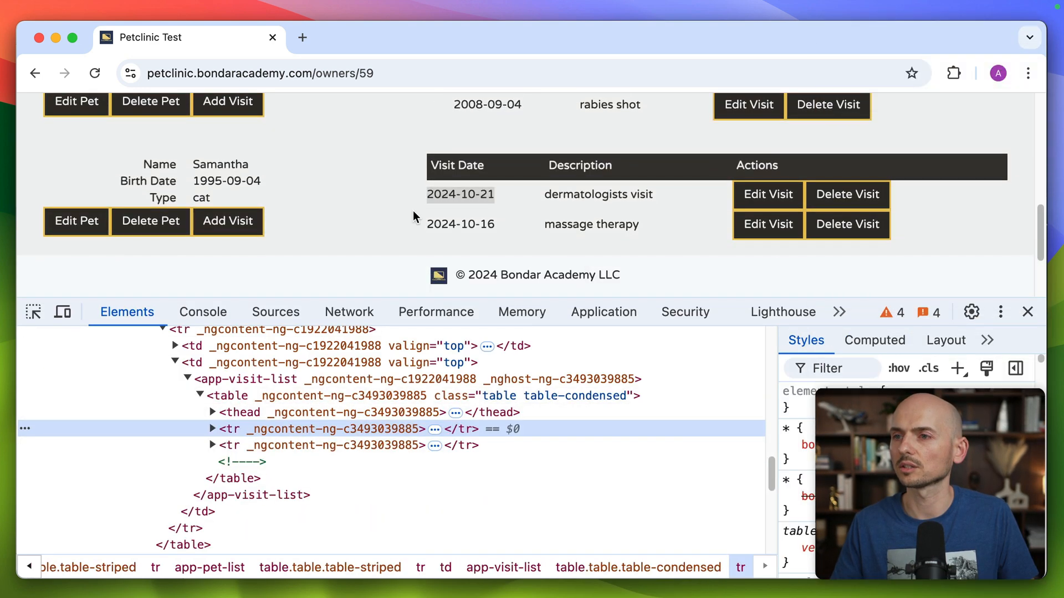
mouse_move(230, 396)
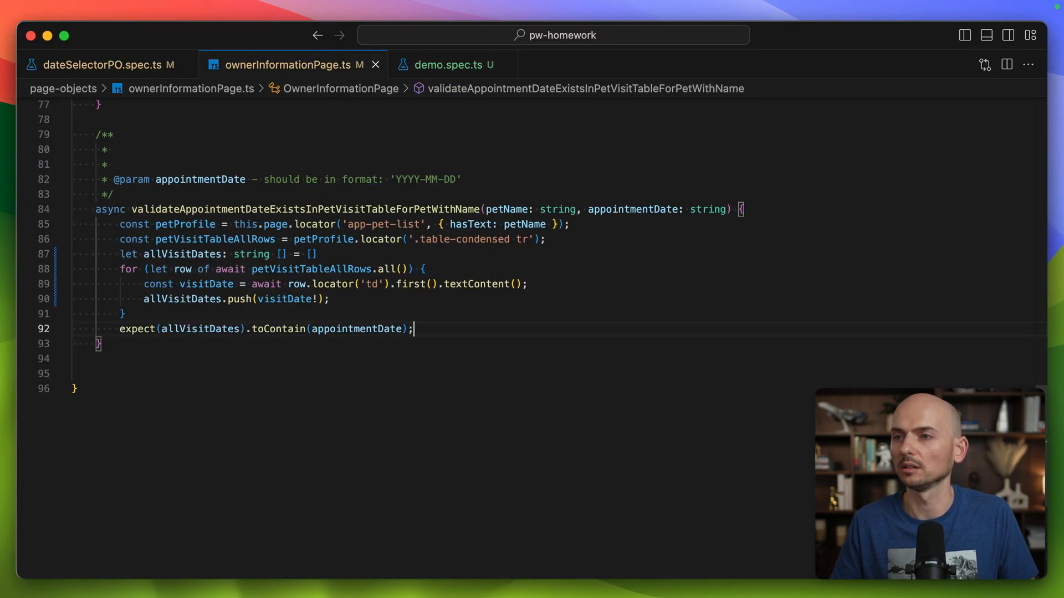
double_click(469, 238)
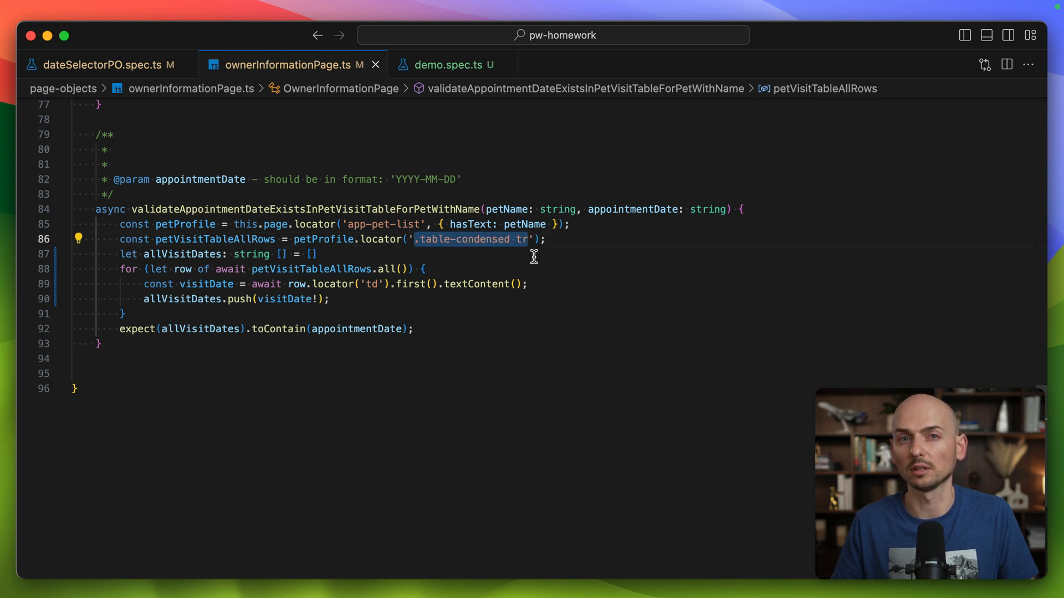
mouse_move(535, 264)
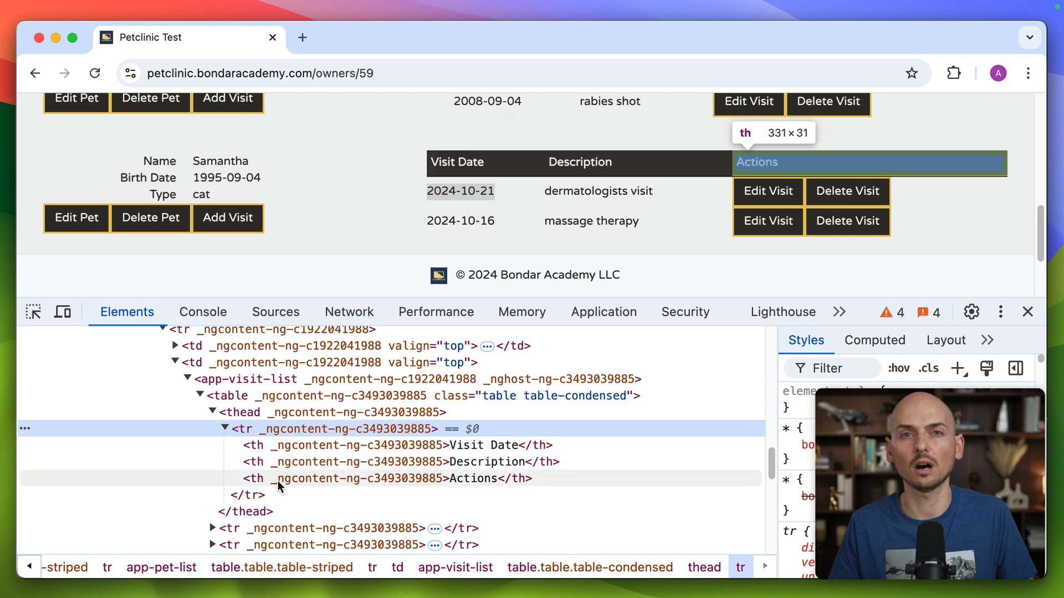
mouse_move(254, 445)
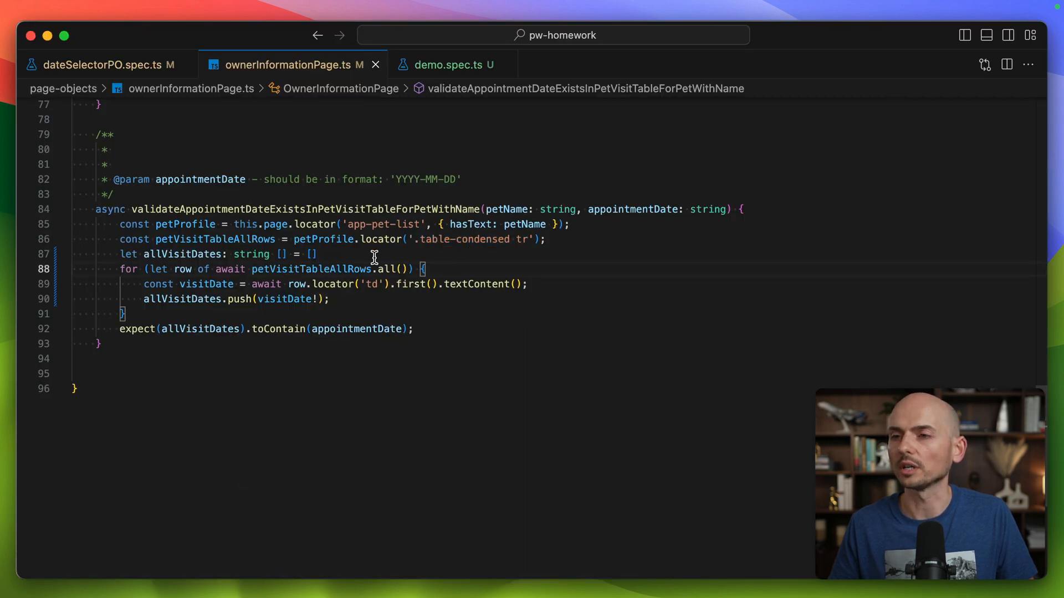
Change petVisitTableAllRows to 'await' the locator with '.all()' and select the loop's redundant .all()
double_click(389, 269)
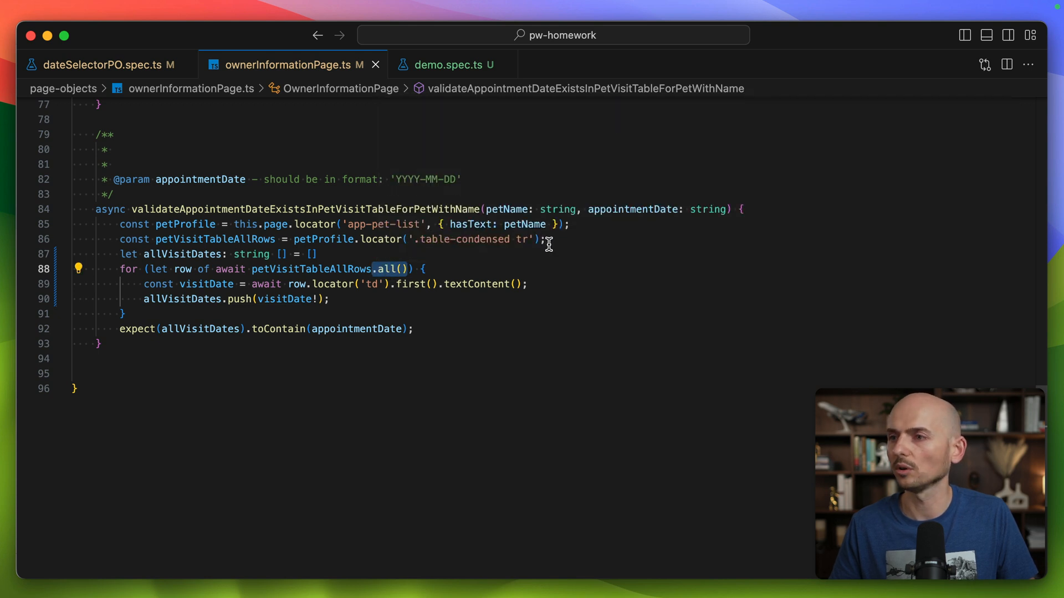
type(".all()")
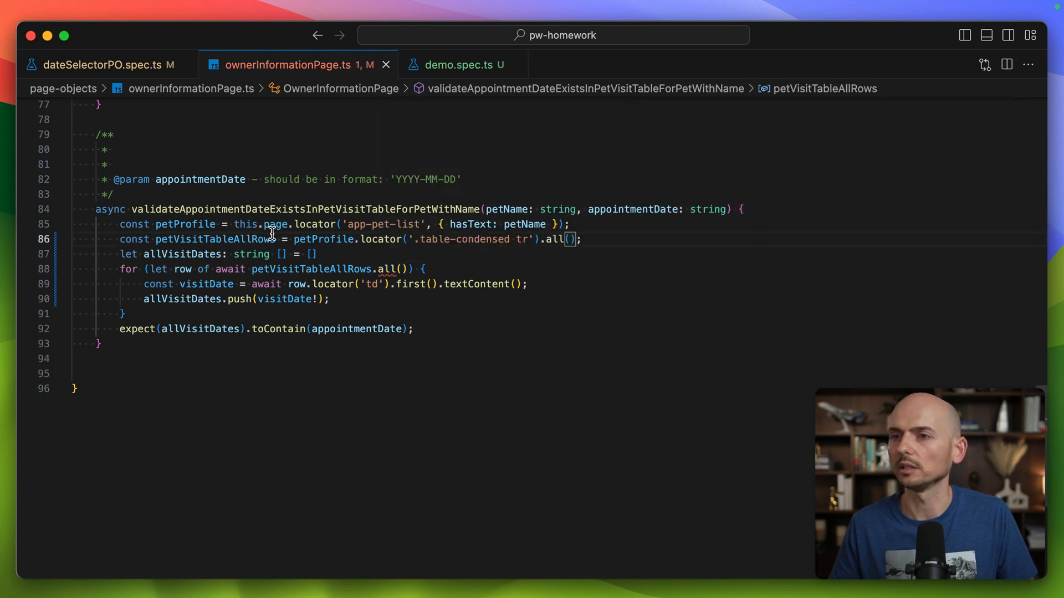
type("await")
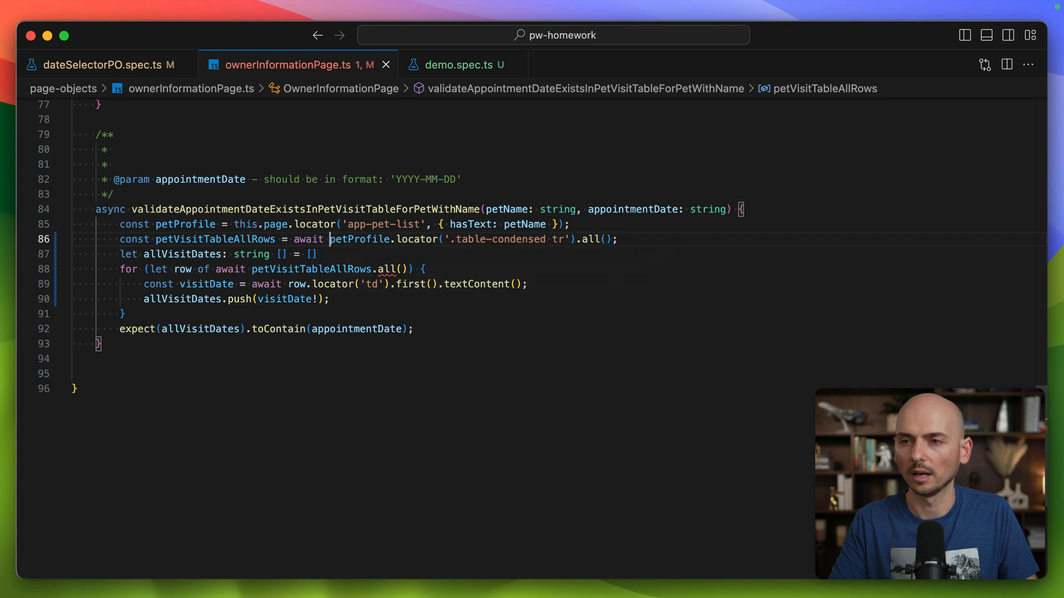
double_click(215, 239)
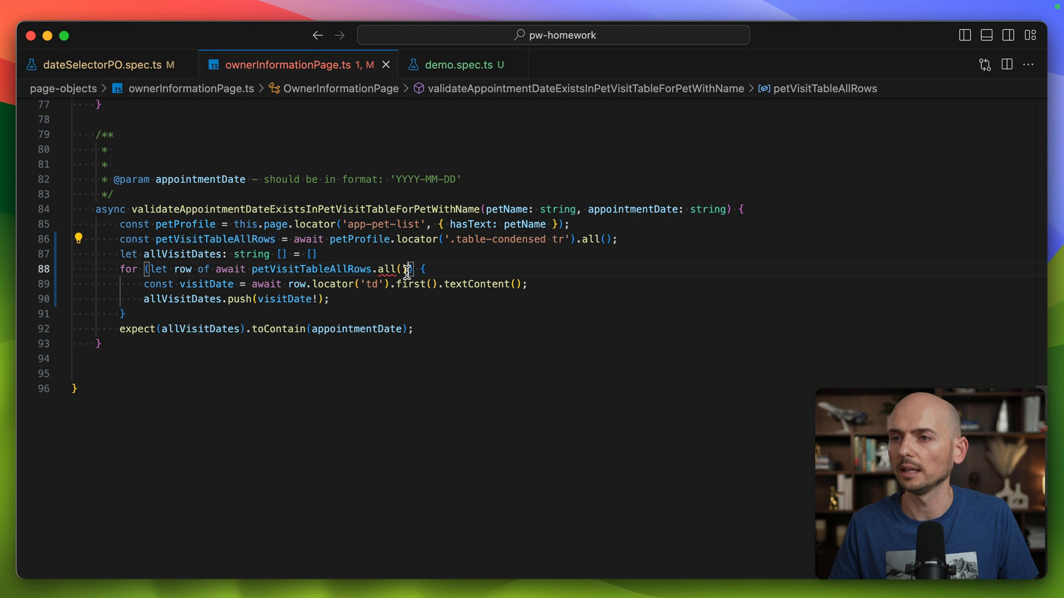
double_click(386, 269)
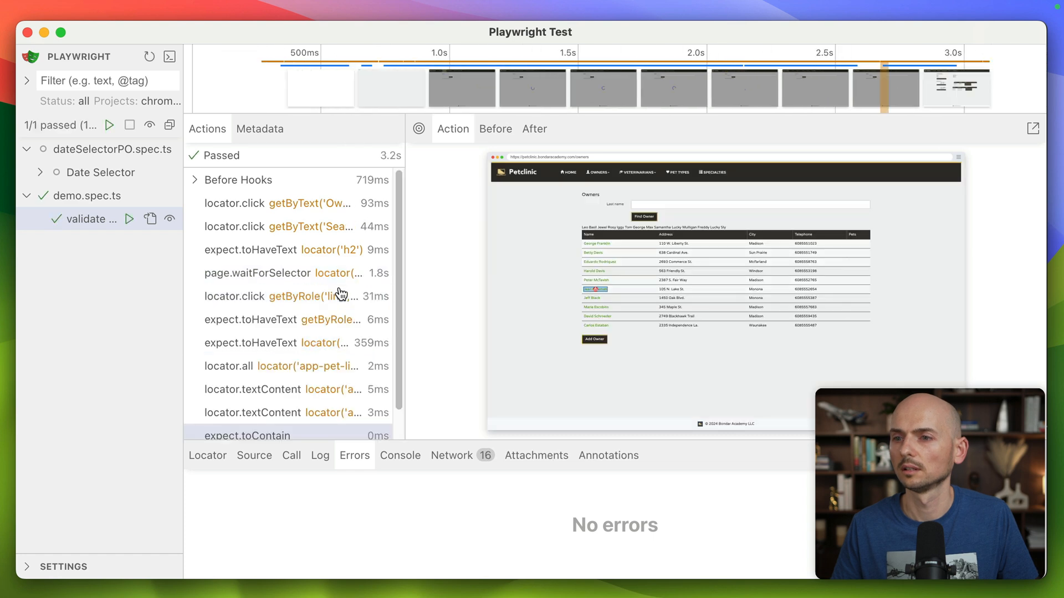
Scroll the Actions list to confirm the expect.toContain check passed
scroll("down", 3)
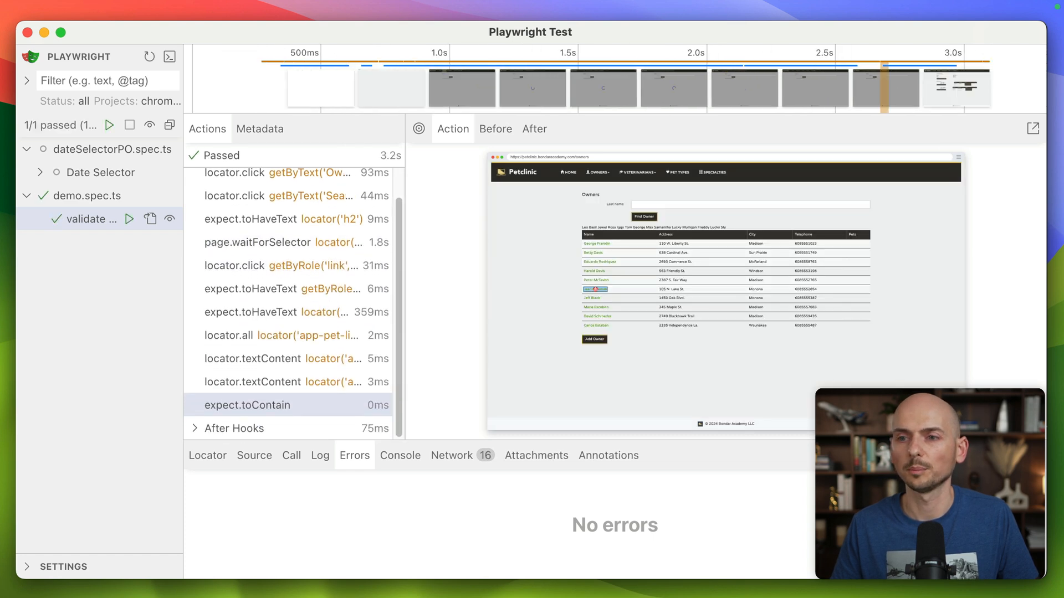